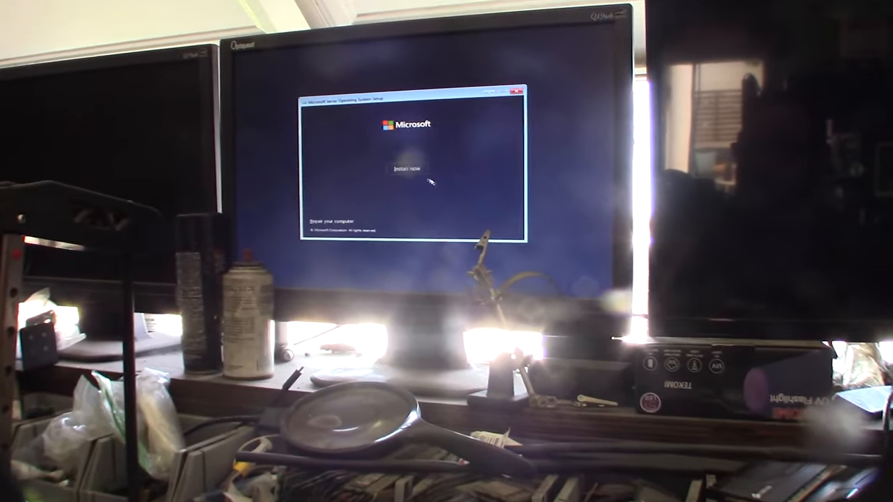
# - Start the installation with Install now to reach the edition list
pyautogui.click(401, 168)
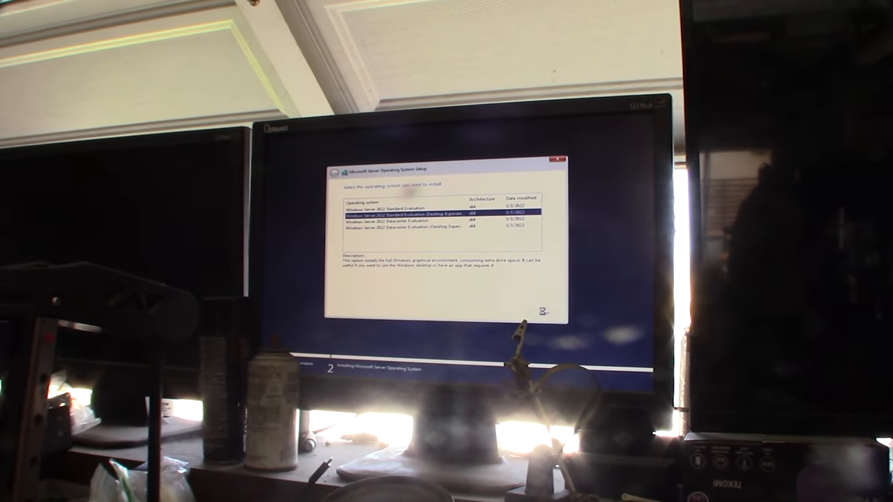
# - Confirm Standard Evaluation (Desktop Experience) and install onto Drive 0 Unallocated Space
pyautogui.click(537, 318)
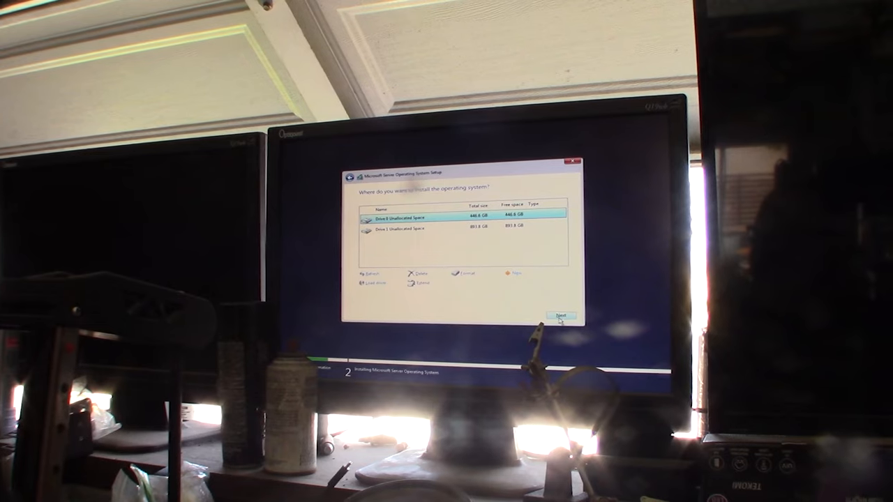
pyautogui.click(560, 316)
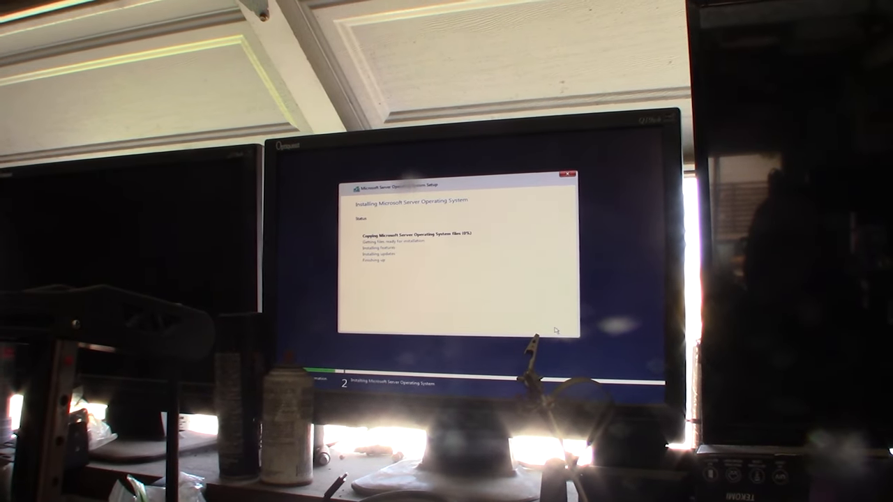